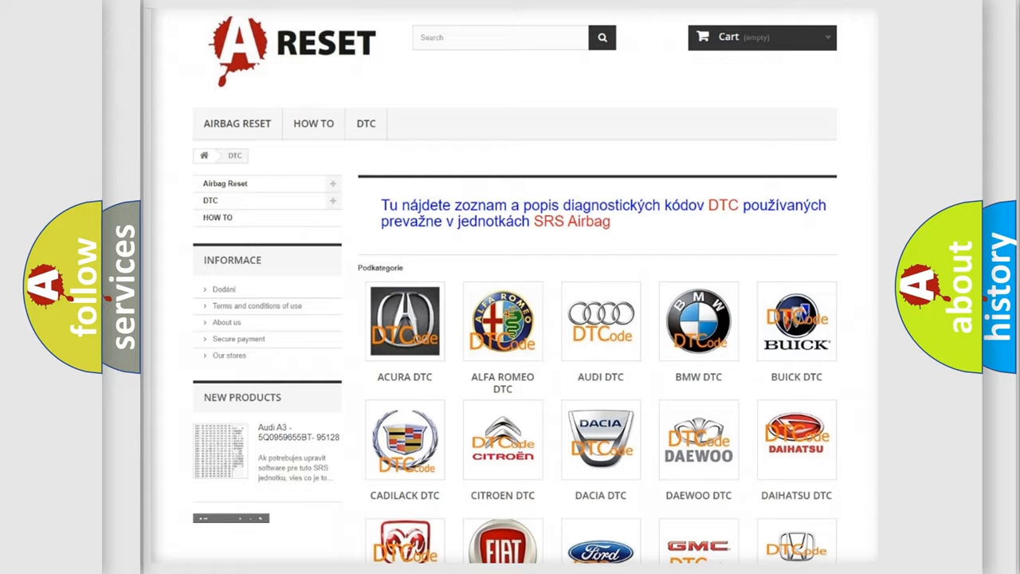
Step: Choose the Chevrolet logo from the DTC brand grid to list its trouble codes
{"action": "scroll", "scroll_direction": "down", "scroll_amount": 3}
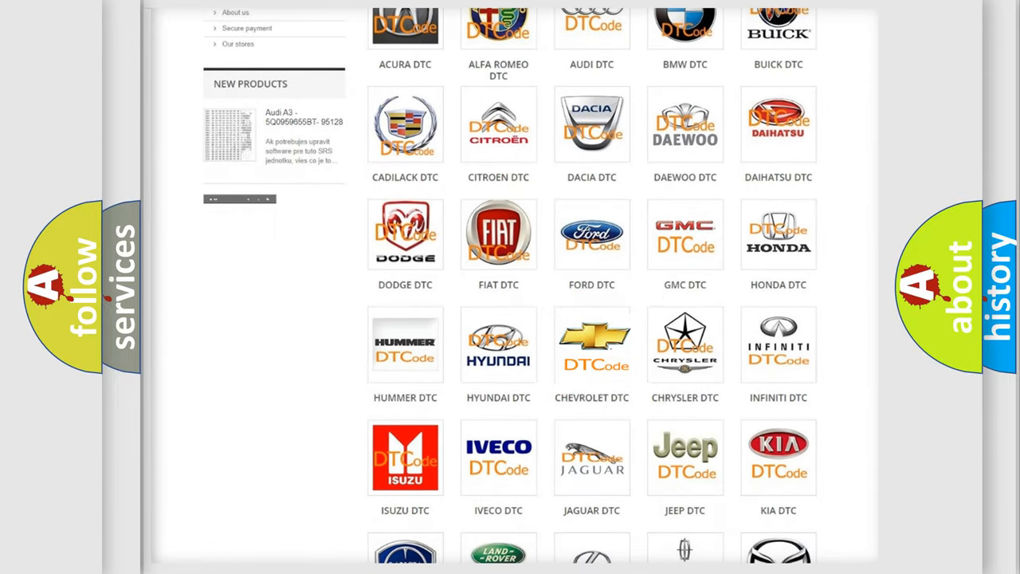
{"action": "left_click", "coordinate": [592, 344]}
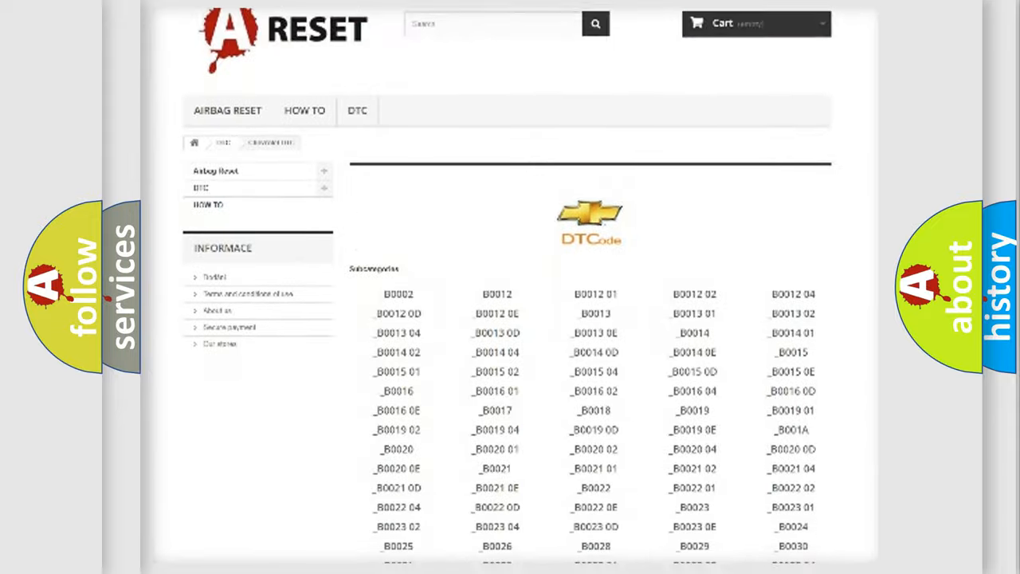
{"action": "scroll", "scroll_direction": "up", "scroll_amount": 3}
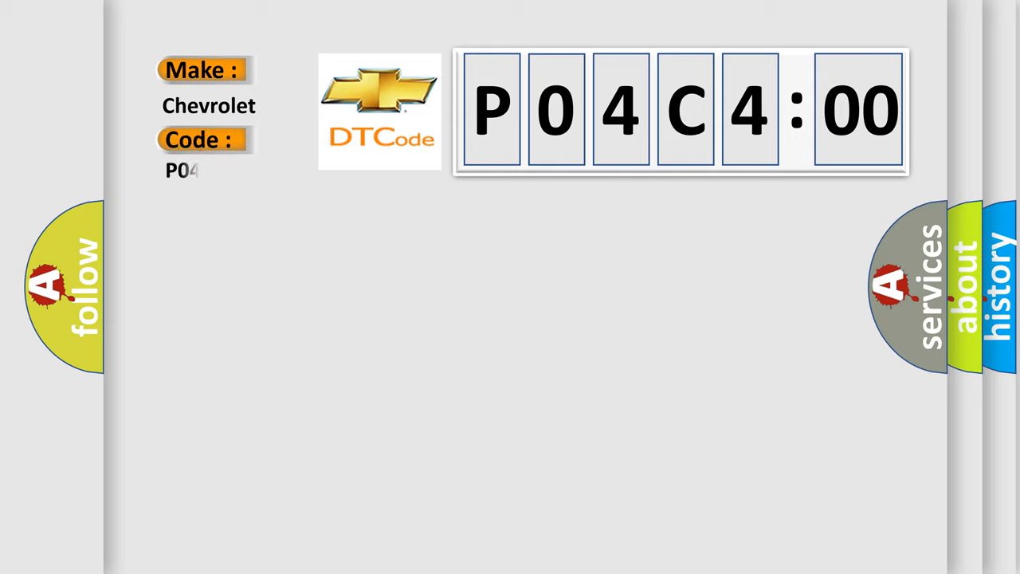
Step: Complete the code entry with 'C400' so the P04C400 definition and description appear
{"action": "type", "text": "C400"}
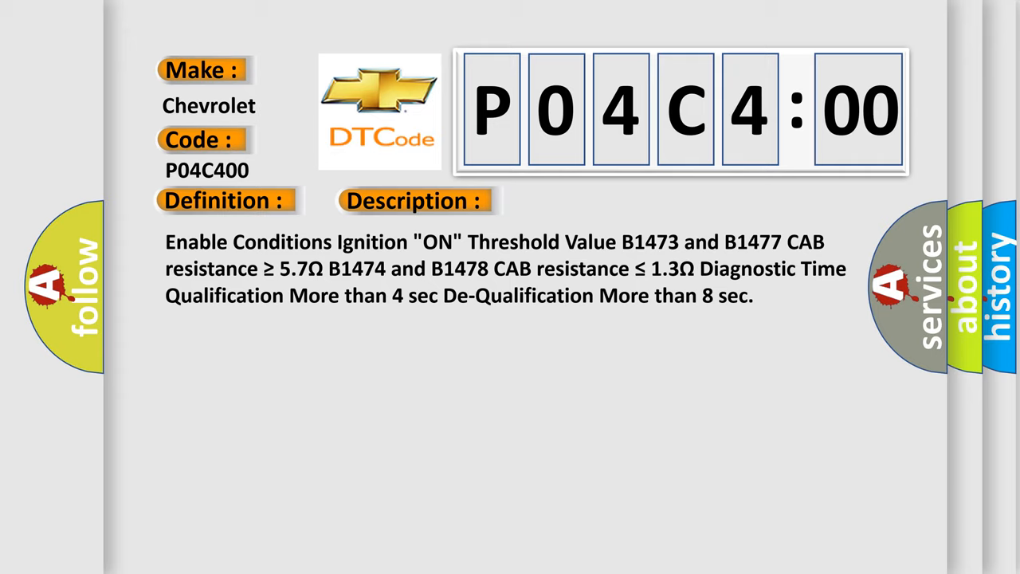
Step: Advance the video to the Cause section listing poor connections, faulty CAB or SRSCM
{"action": "left_click", "coordinate": [583, 201]}
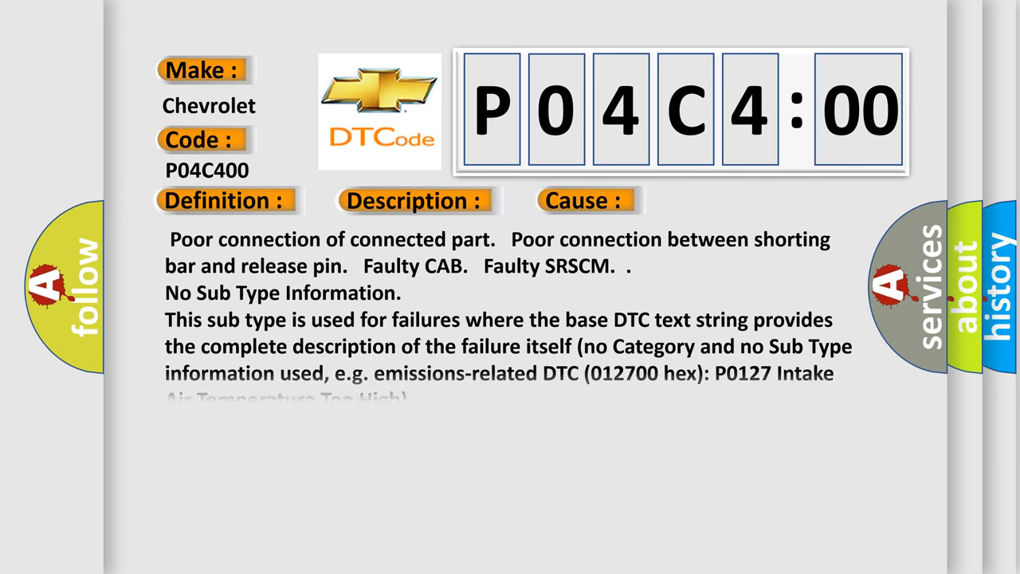